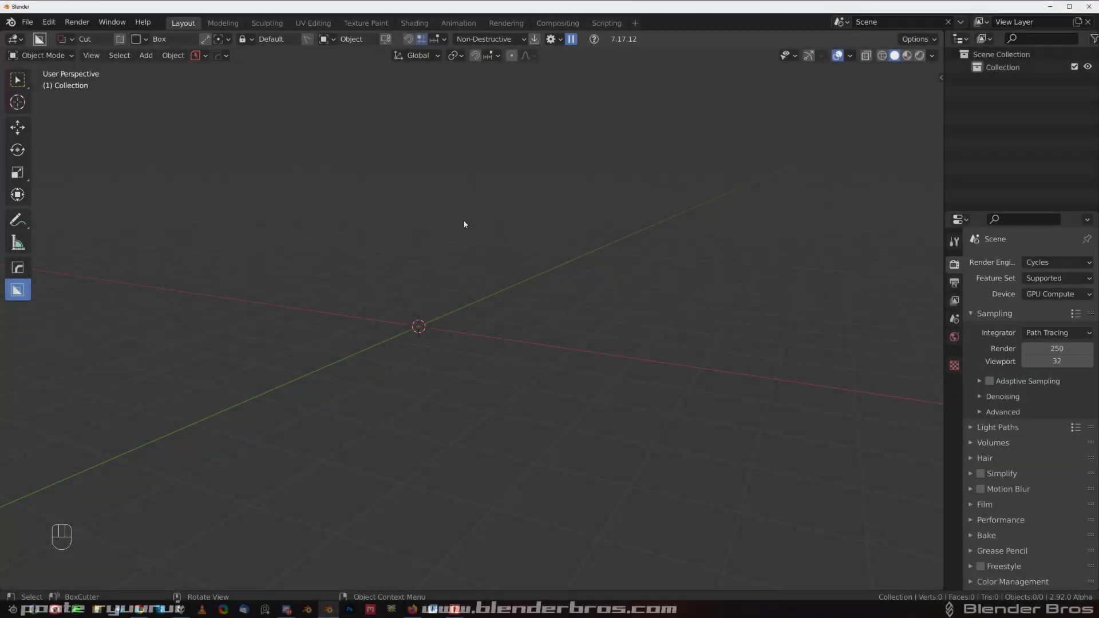
Step: Add a cube and inset its face in Edit Mode to start the hollow square tube
key(shift+a)
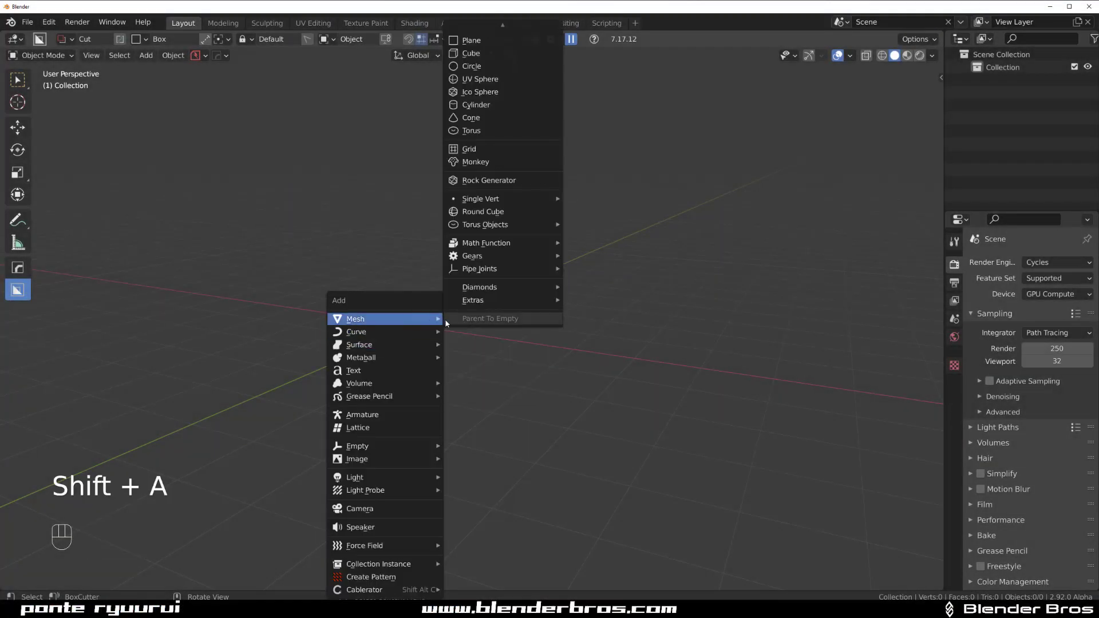
click(472, 53)
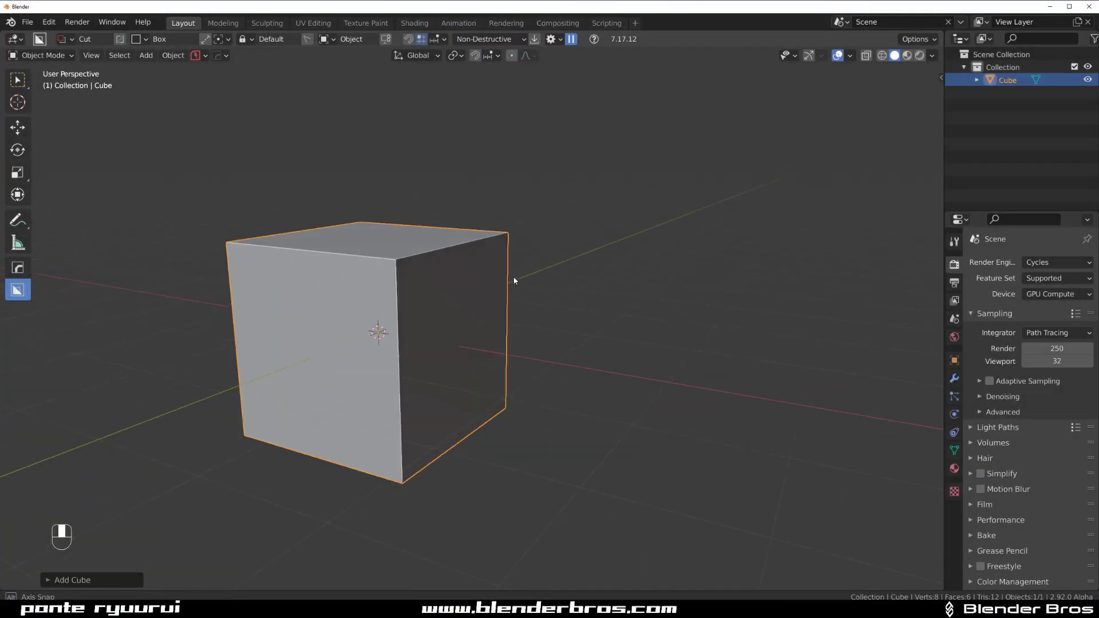
key(Tab)
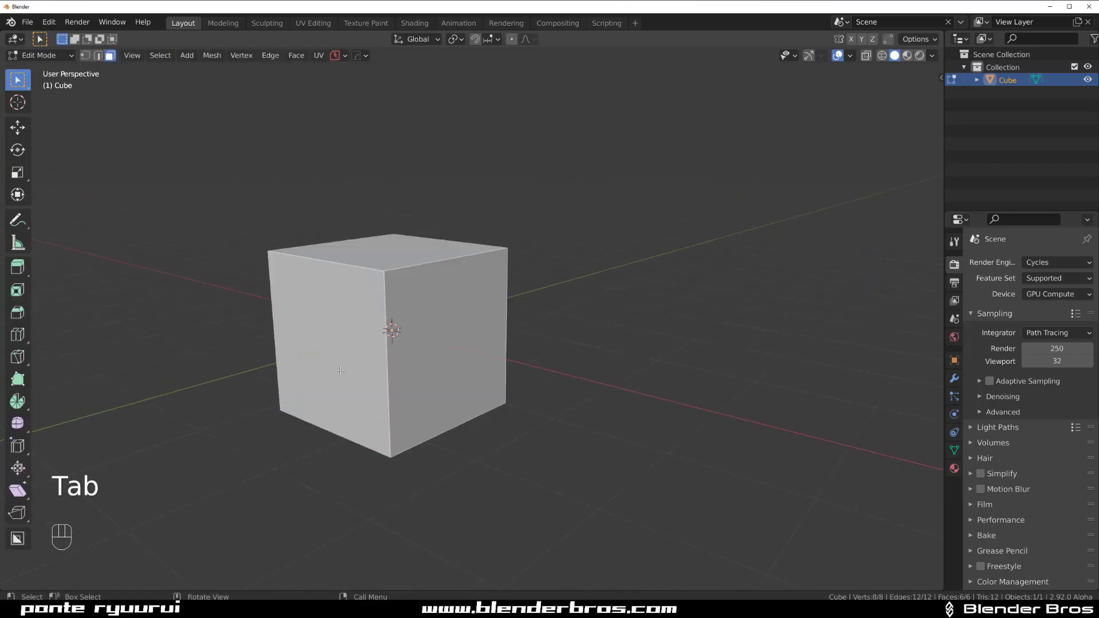
key(i)
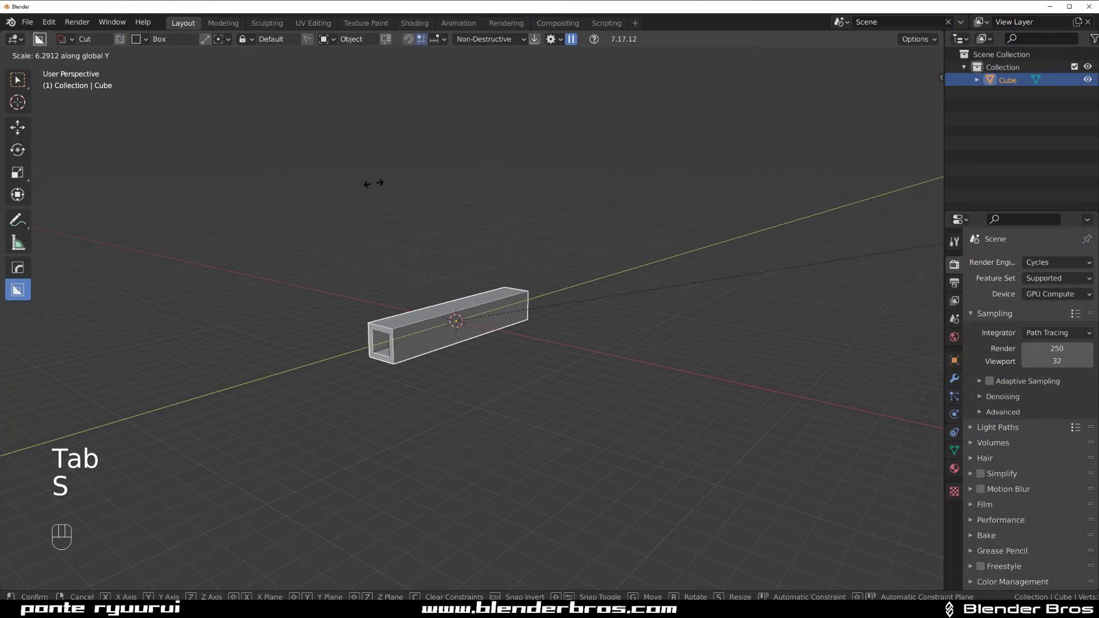
Step: Apply the stretched beam's scale with Ctrl+A > Scale
key(ctrl+a)
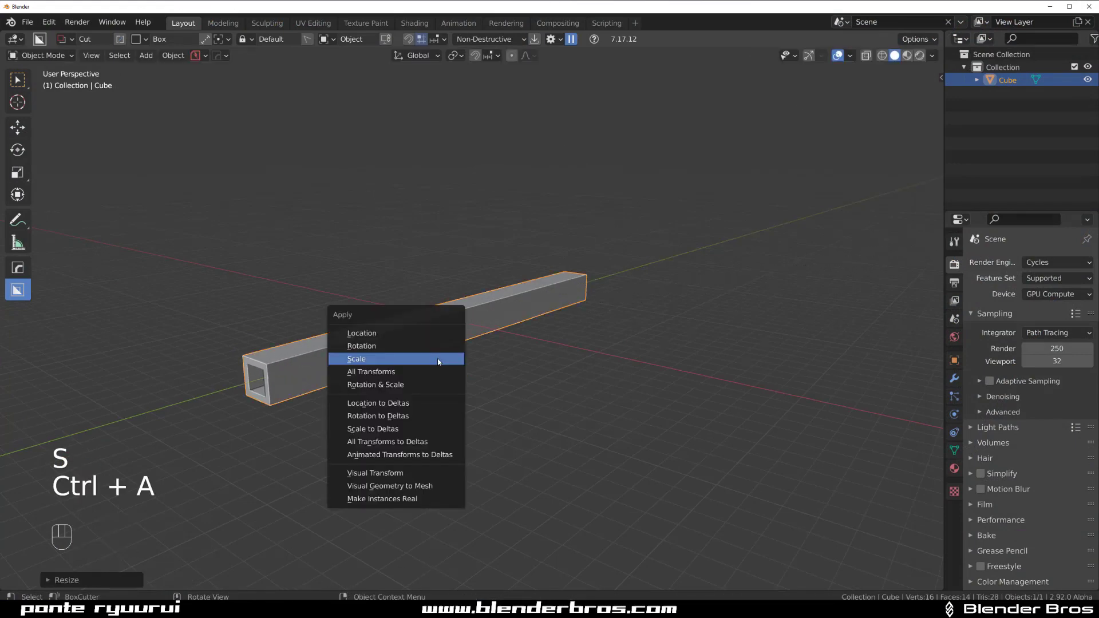
click(356, 358)
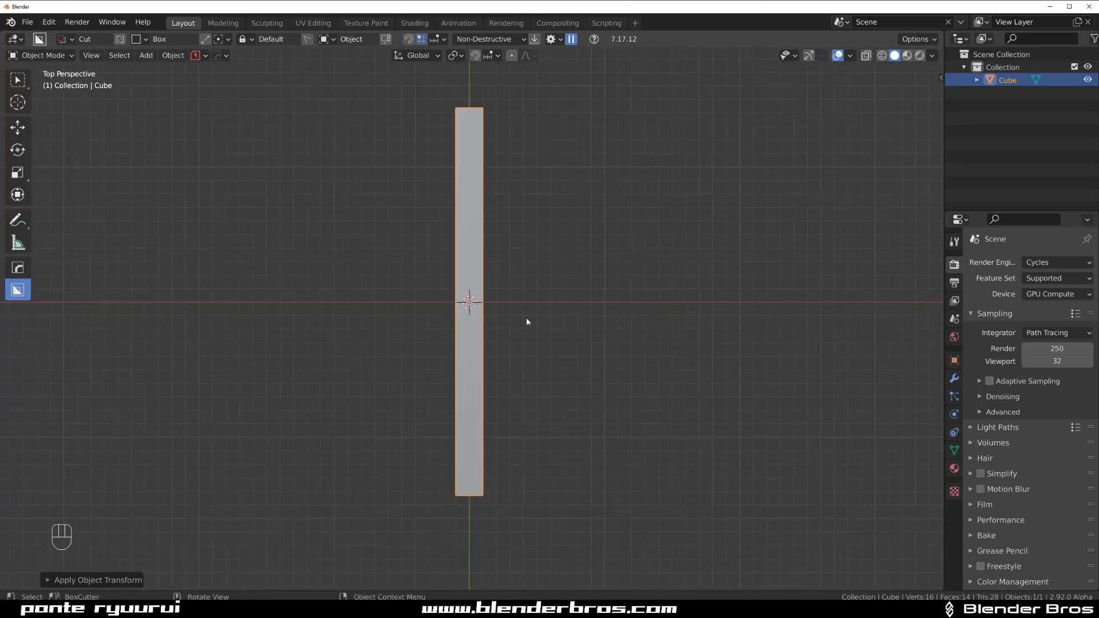
Step: Box-select the tube's lower end vertices, hide that section, and return to Object Mode
key(Tab)
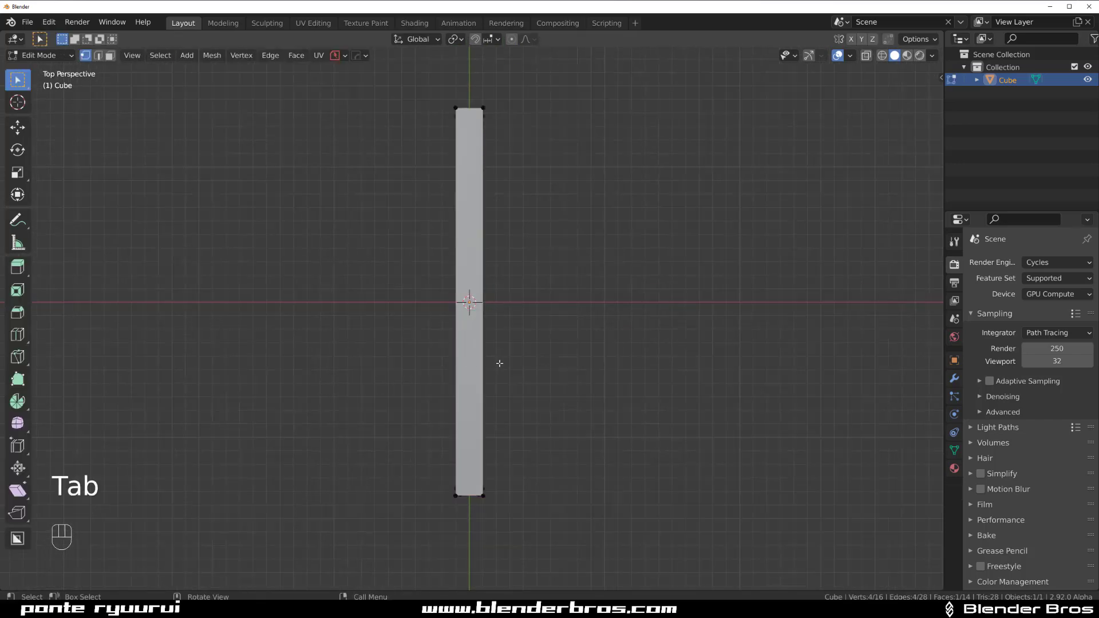
key(Tab)
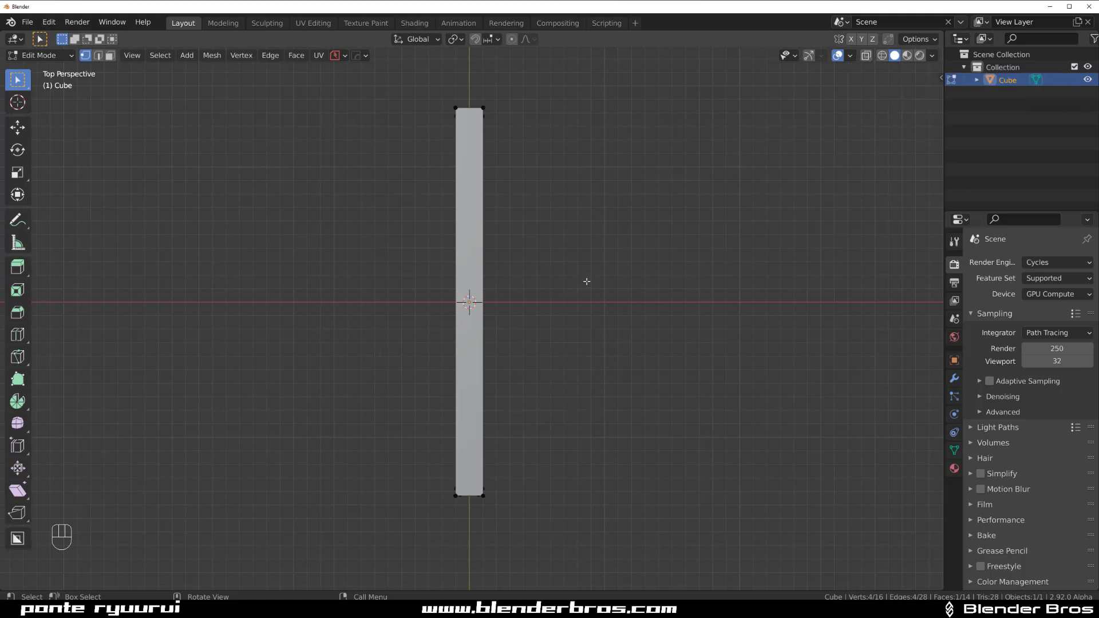
key(Tab)
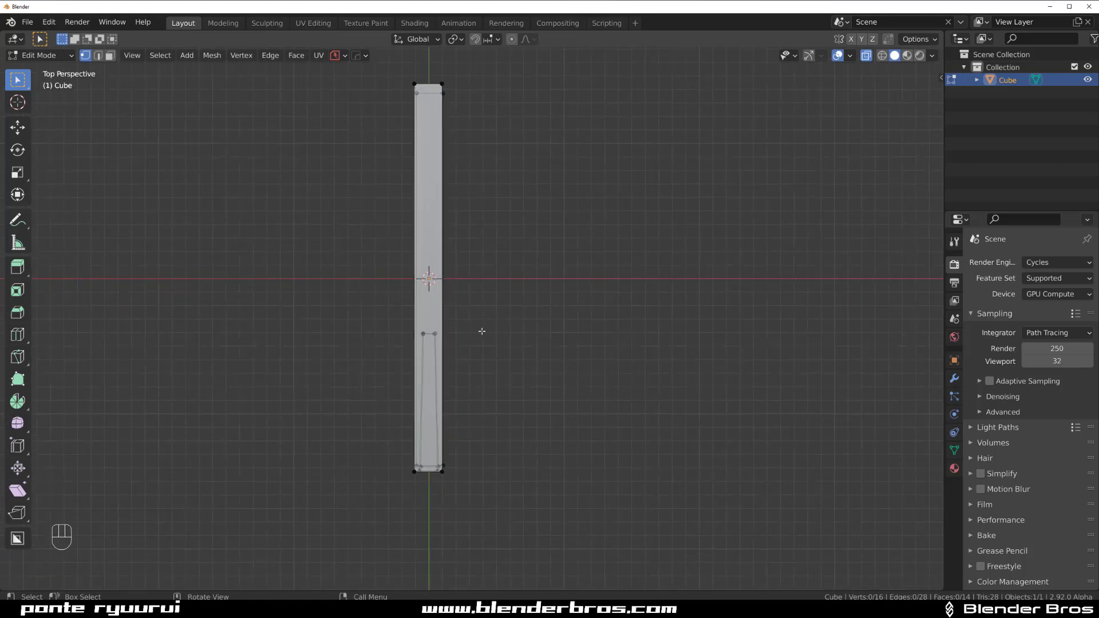
key(b)
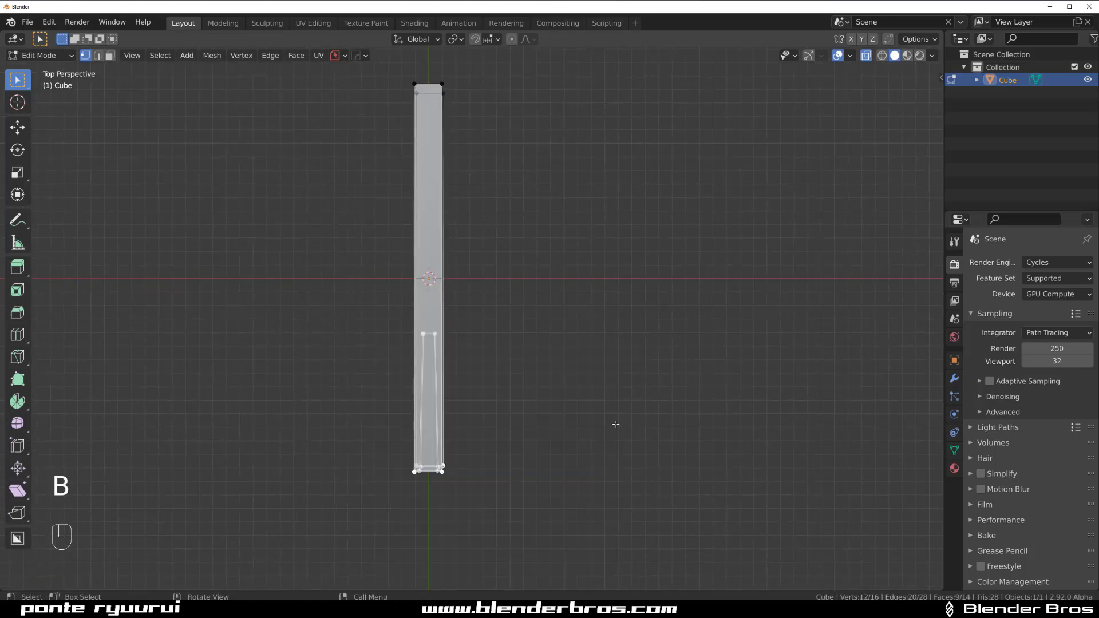
key(shift+h)
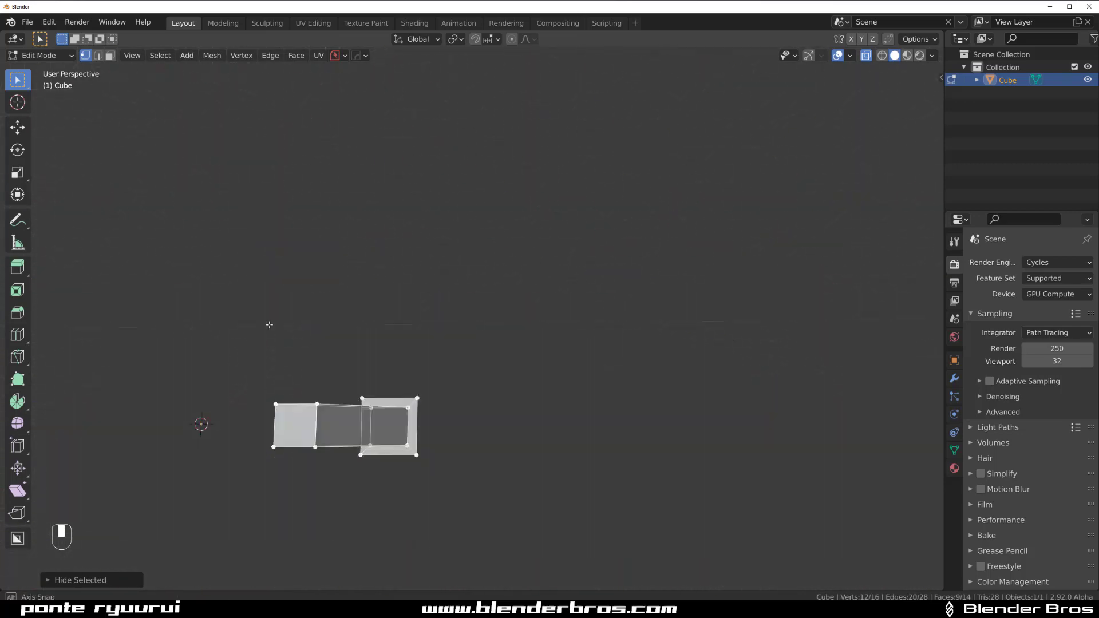
key(Tab)
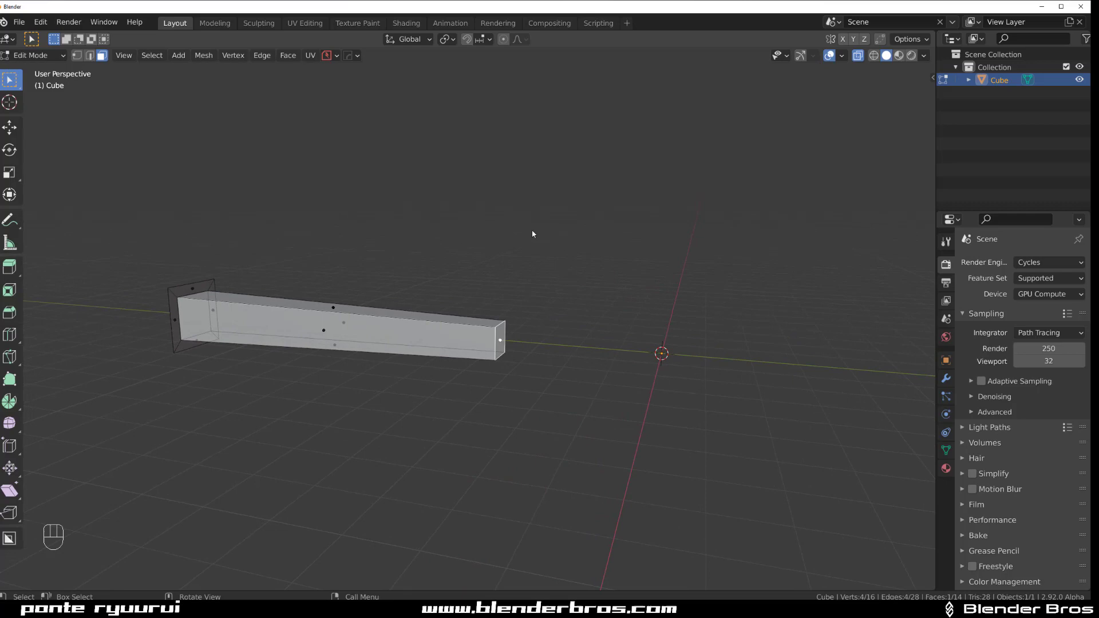
key(Tab)
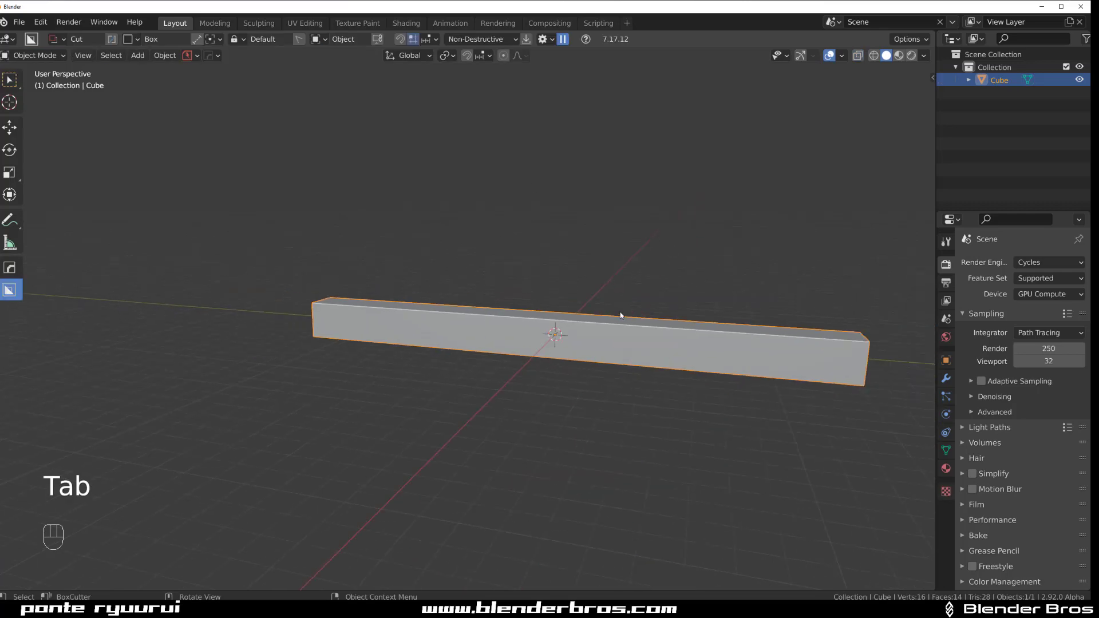
Step: Reveal the hidden end with Alt+H and view the tube straight down orthographically
key(Tab)
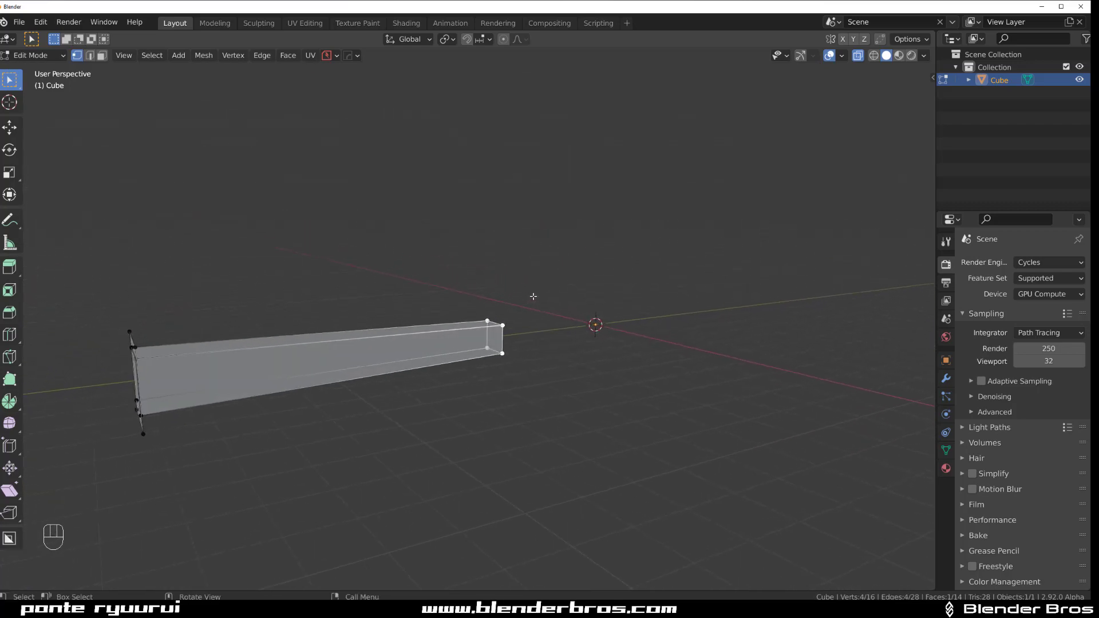
key(alt+h)
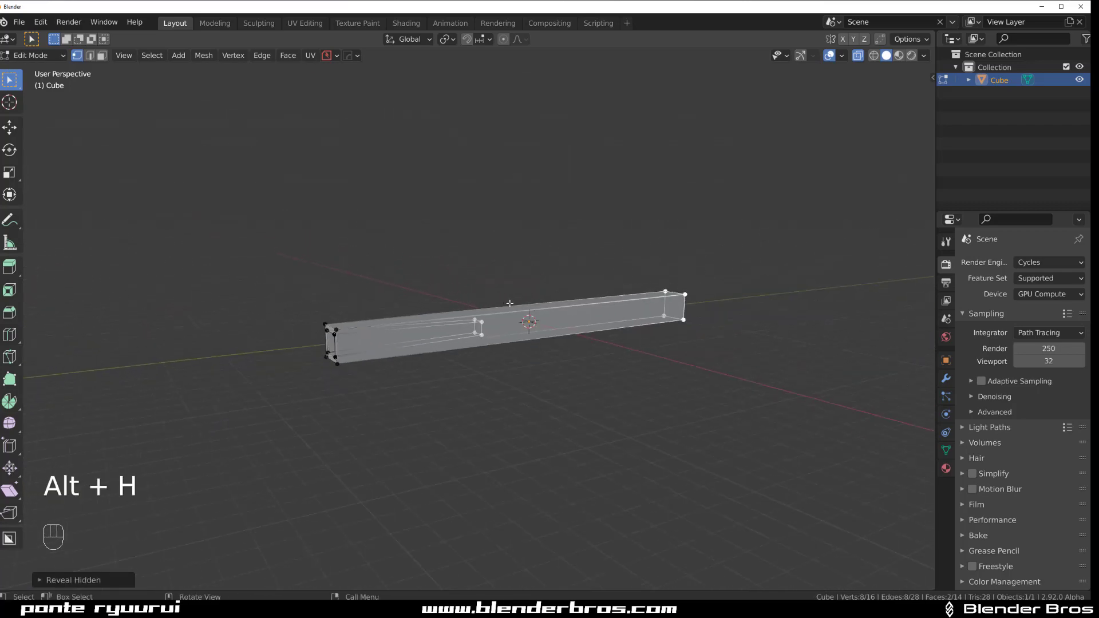
key(Tab)
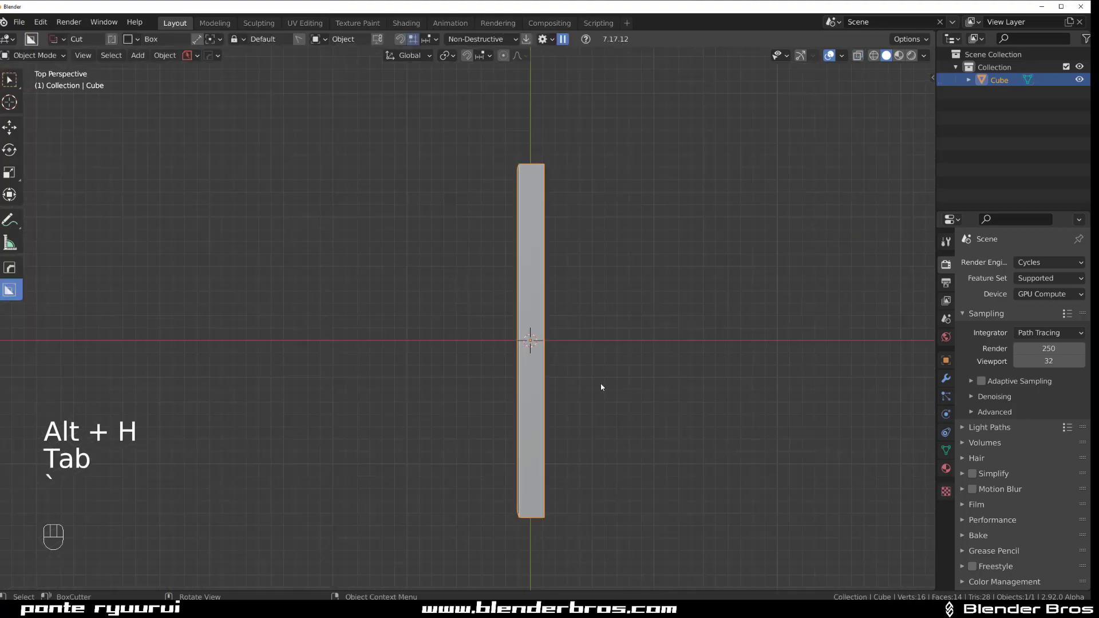
key(Tab)
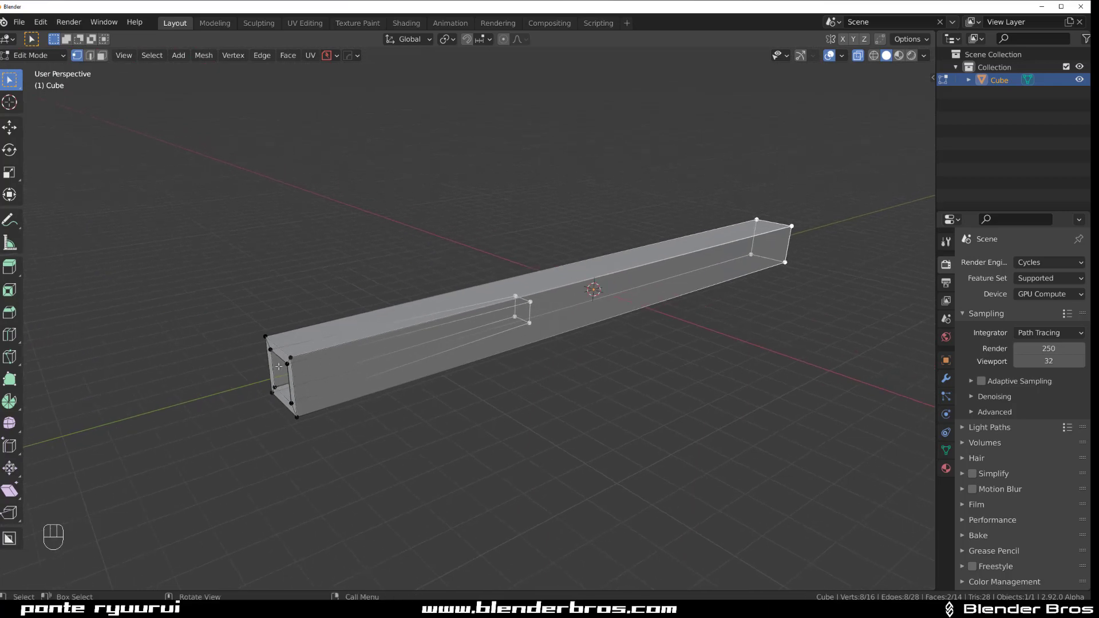
mouse_move(310, 360)
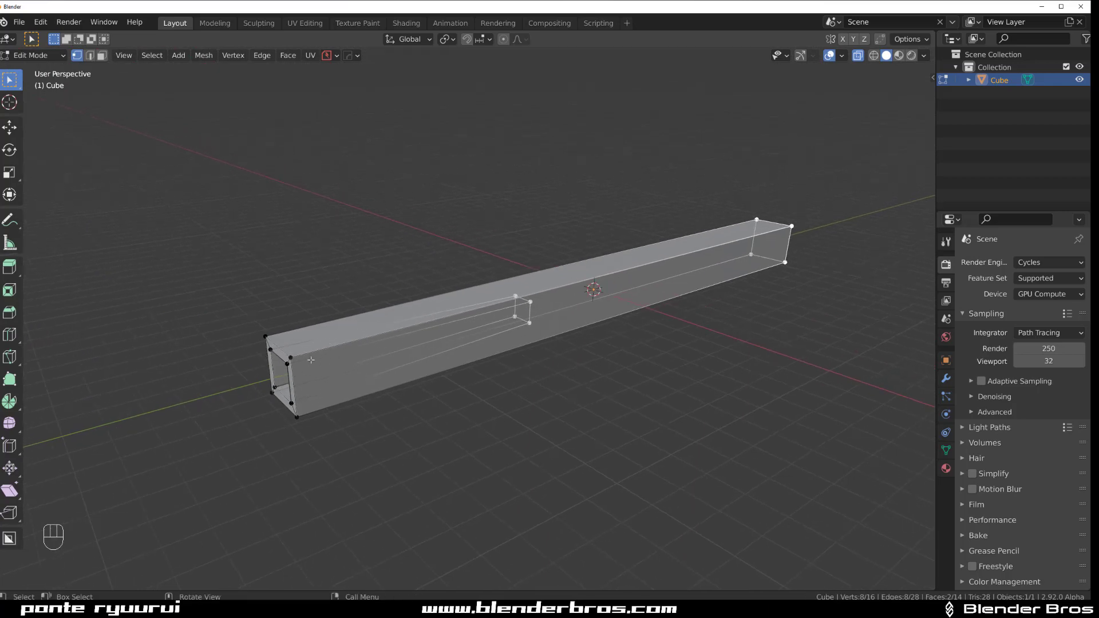
mouse_move(542, 310)
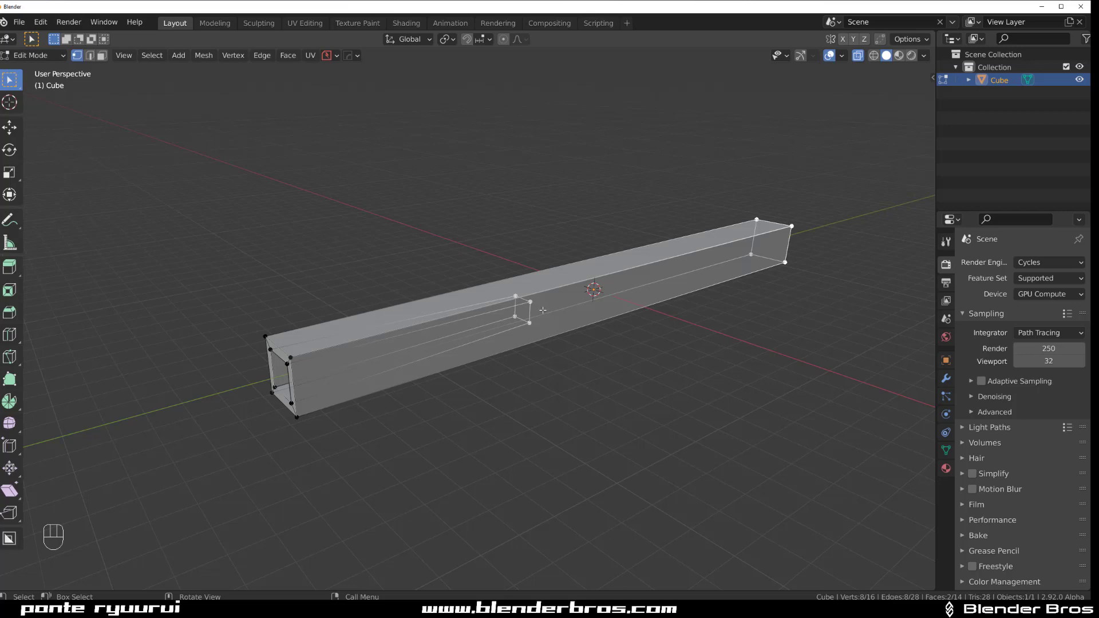
mouse_move(554, 310)
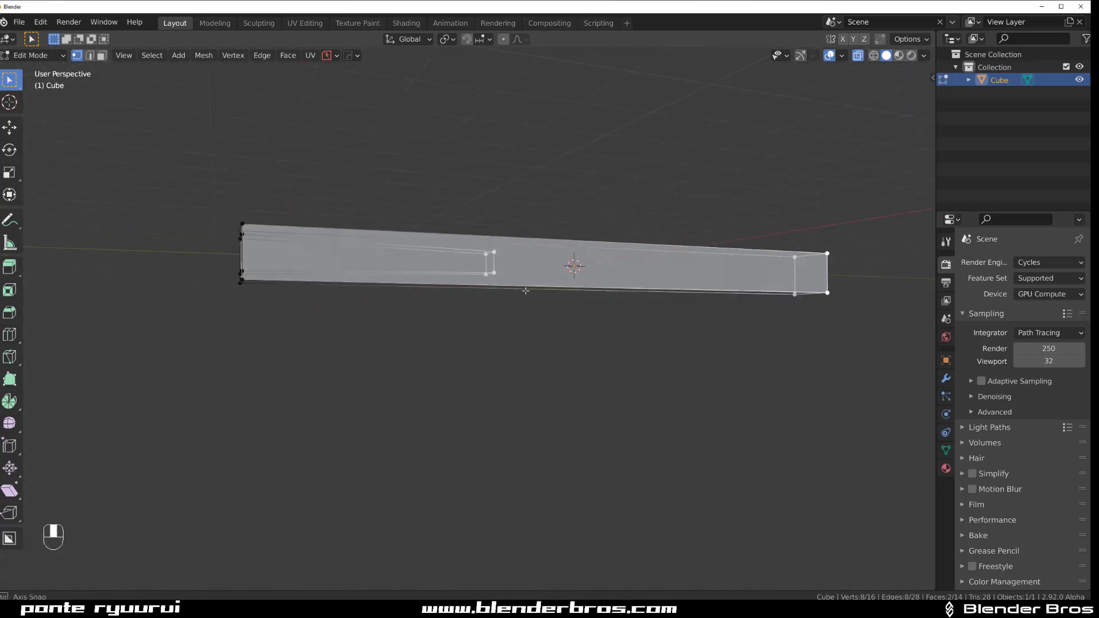
key(Tab)
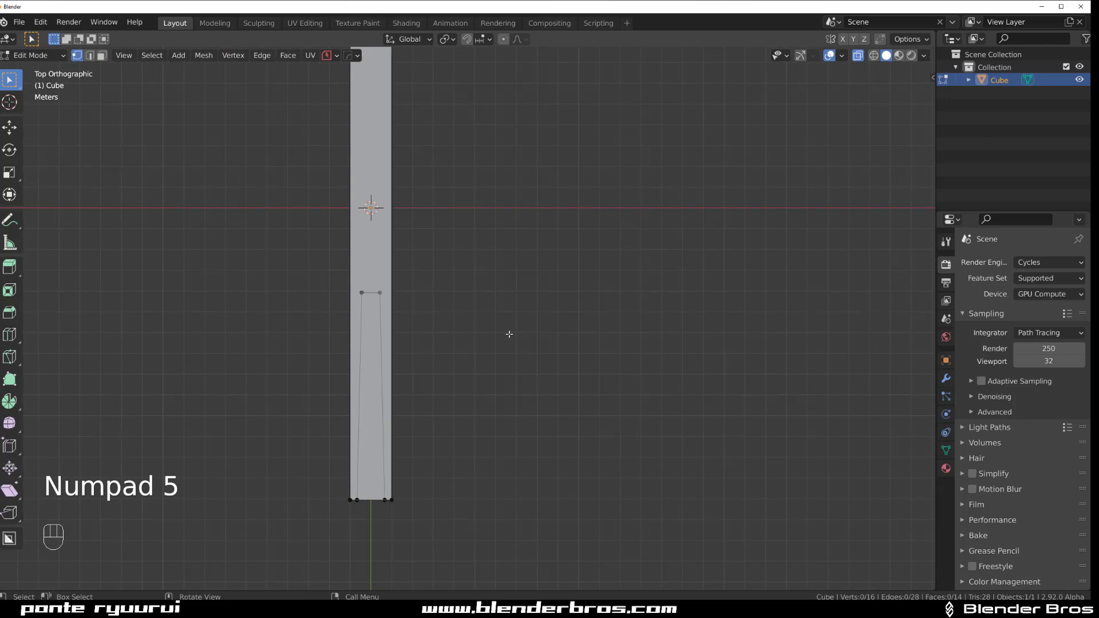
Step: Clip the view with Alt+B, inset the end face for the wall thickness, and return to perspective
key(alt+b)
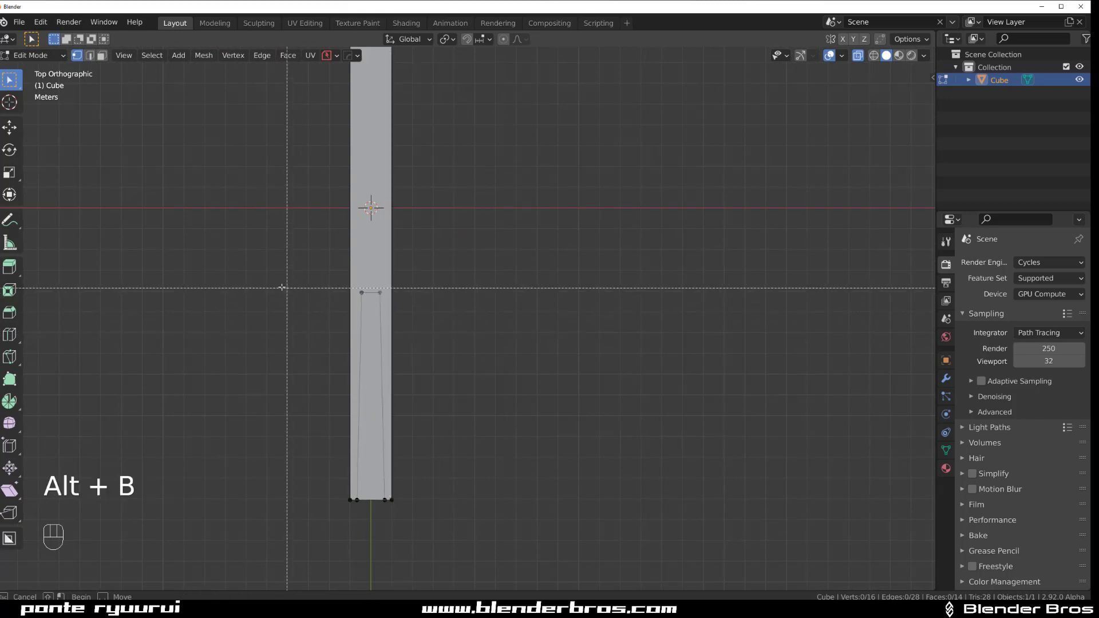
mouse_move(298, 281)
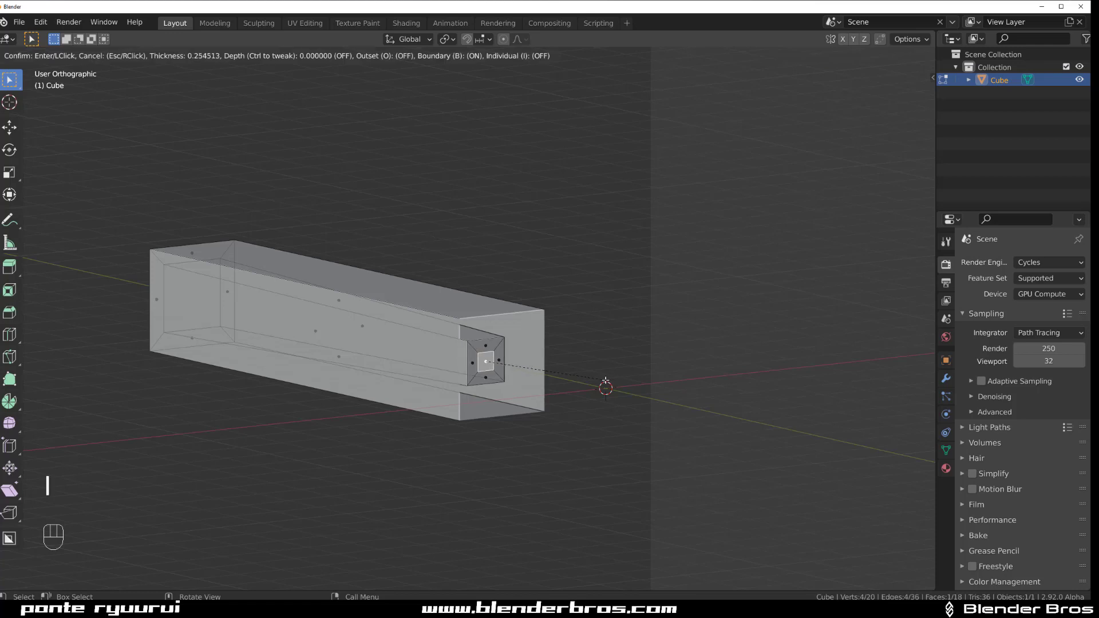
key(Tab)
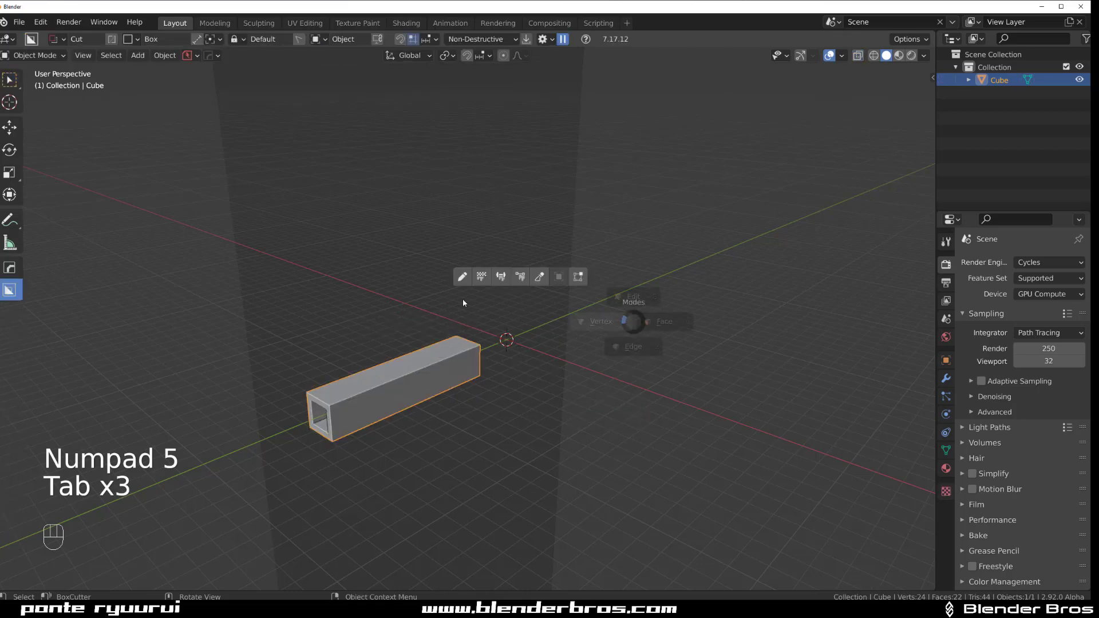
key(Tab)
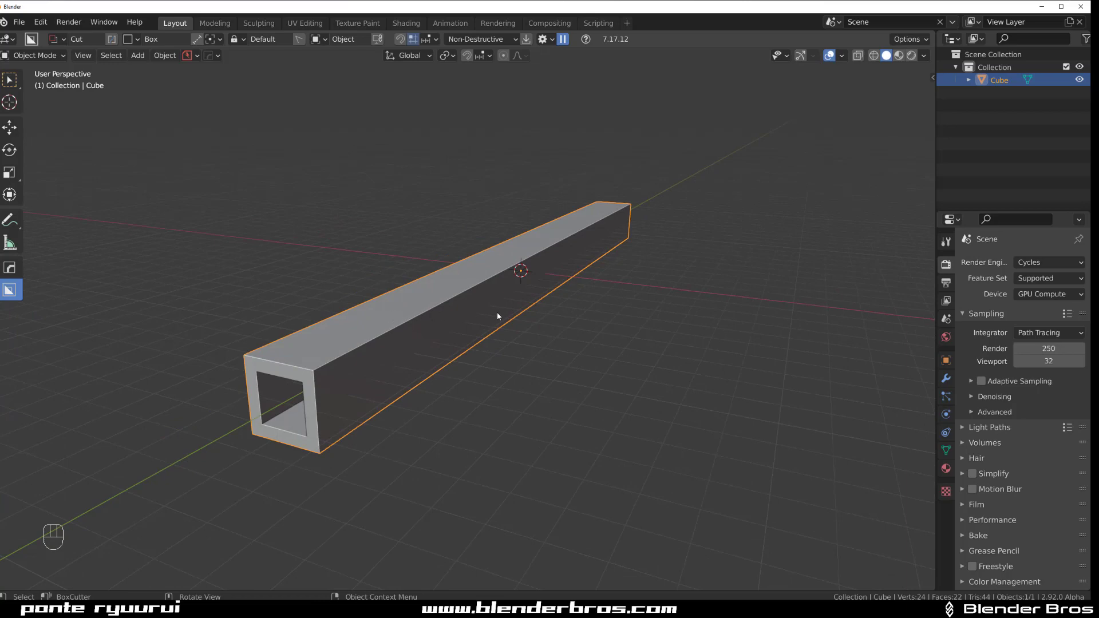
Step: Loop-cut the middle section into the Cube_Plate shell and check it moves separately
key(Tab)
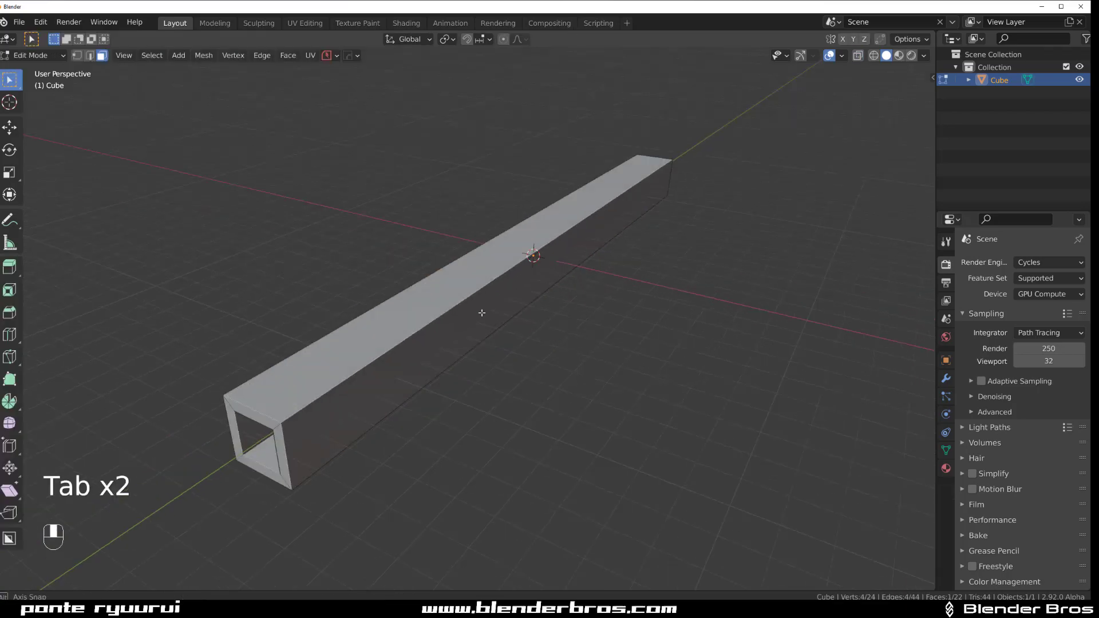
key(ctrl+r)
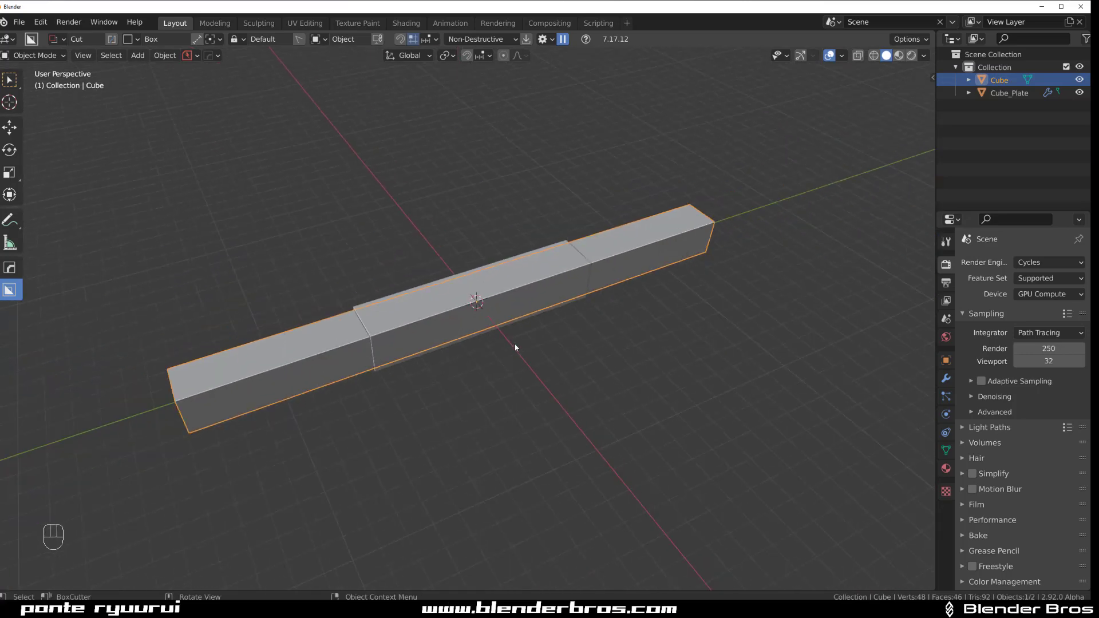
key(g)
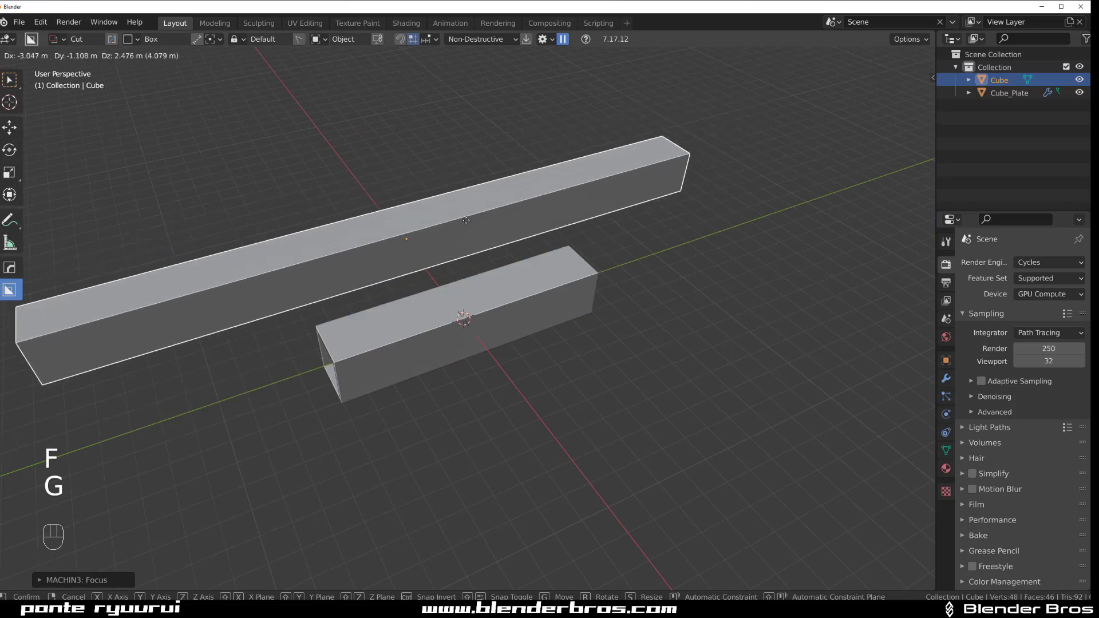
key(Tab)
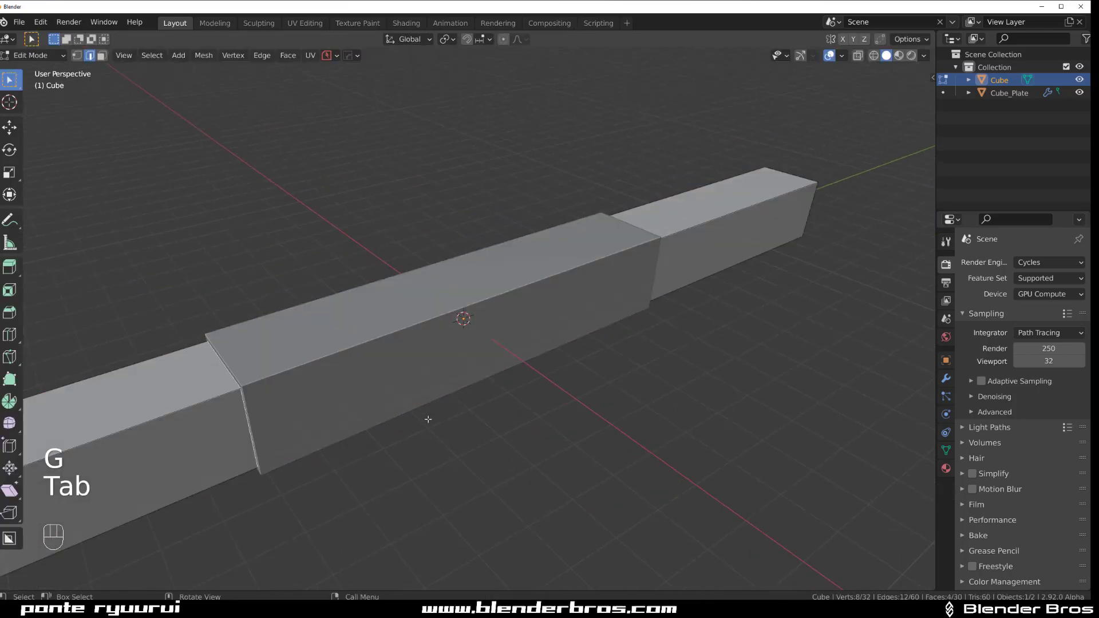
key(Tab)
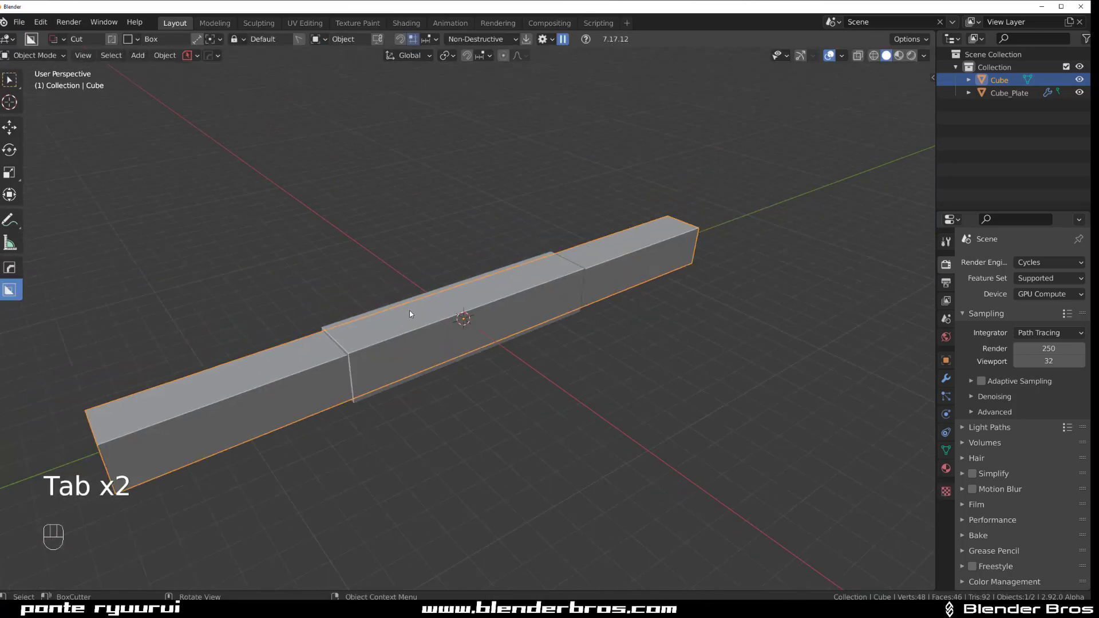
Step: Select Cube_Plate, isolate it with Ctrl+F and frame it in view
key(/)
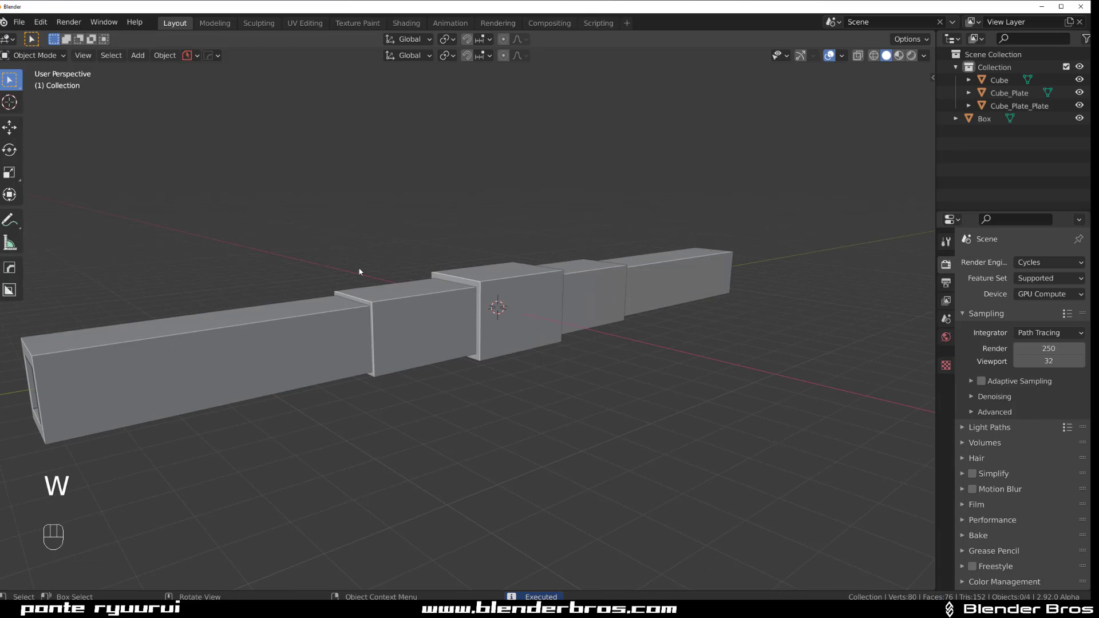
click(420, 316)
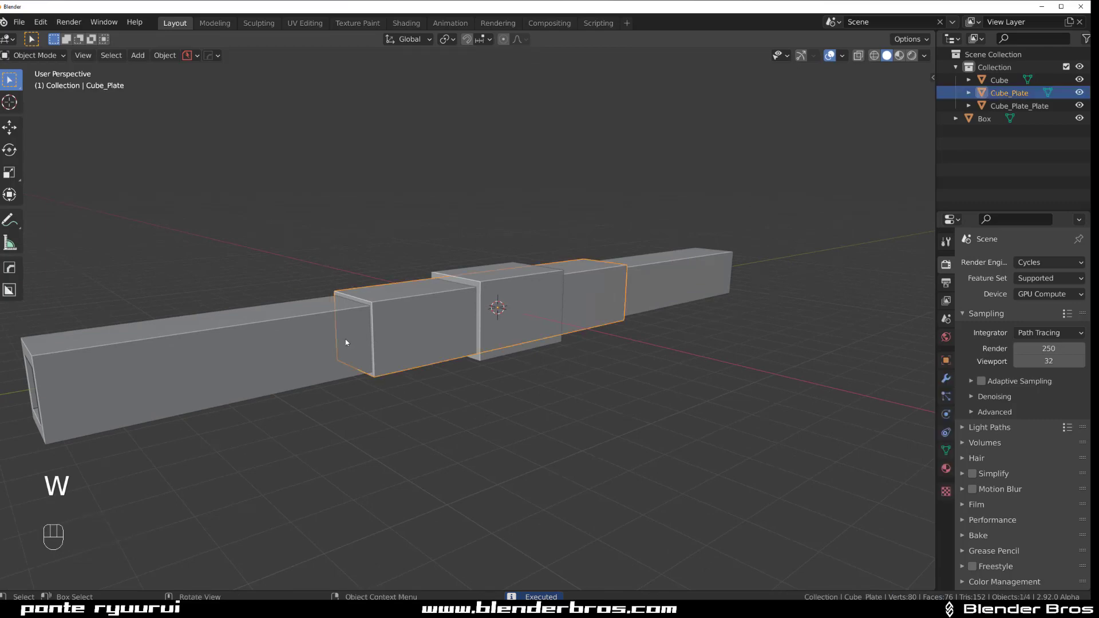
key(ctrl+f)
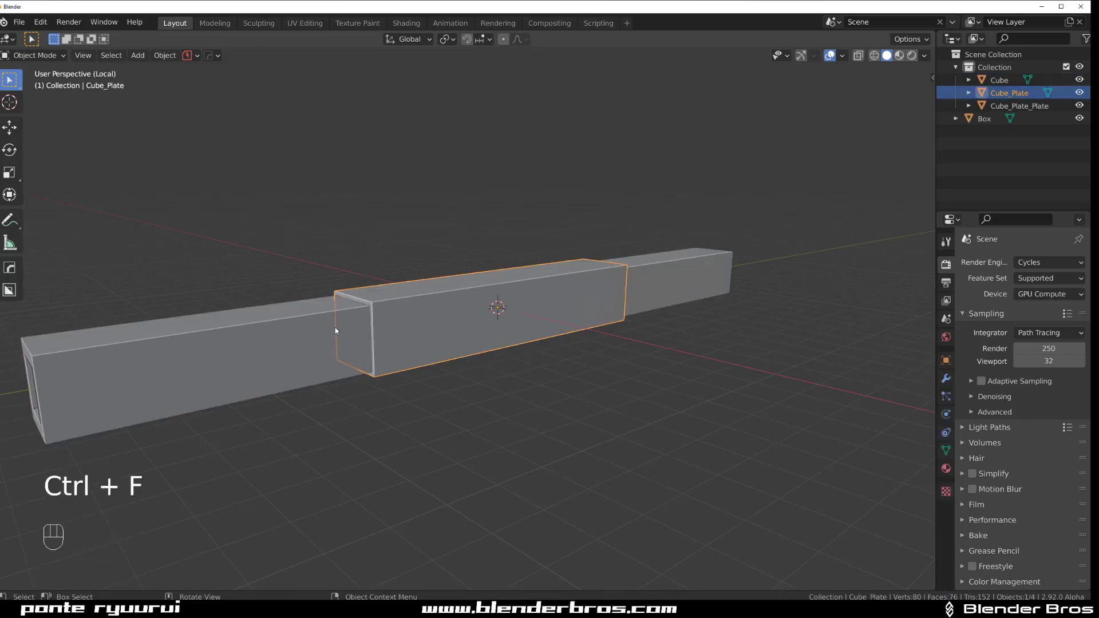
key(ctrl+f)
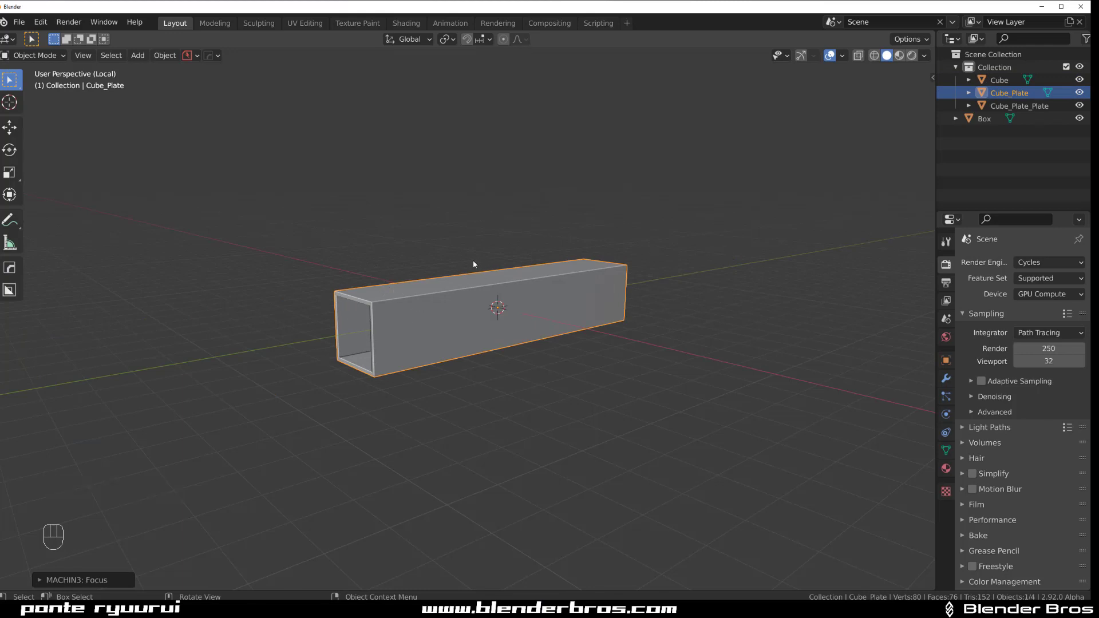
Step: Deselect the plate, bring all parts back and fly toward the plate's open end
click(429, 259)
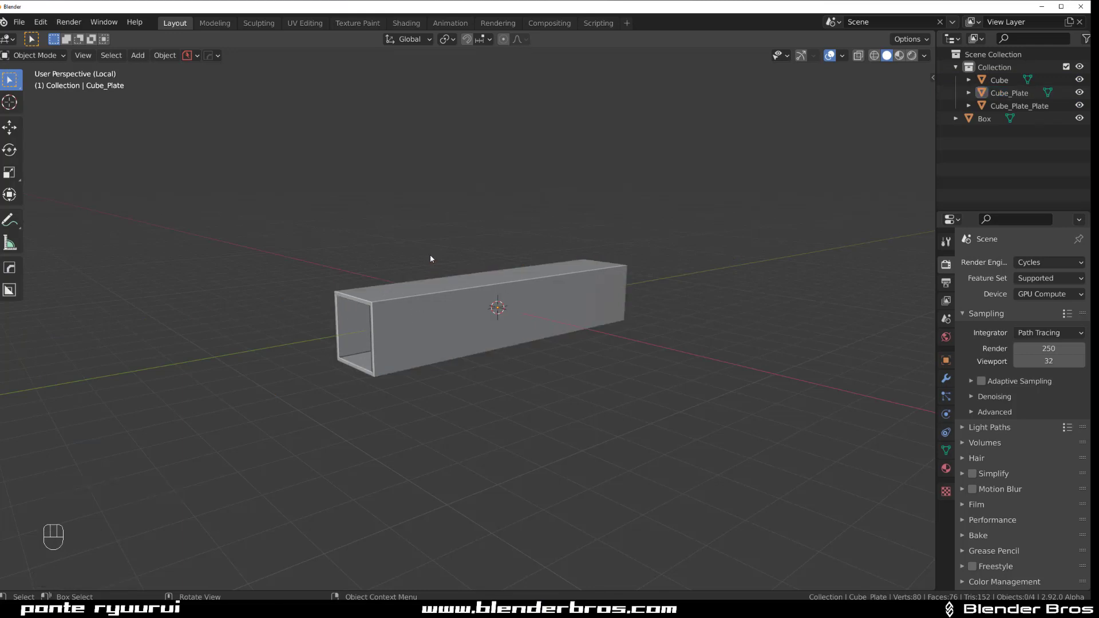
key(ctrl+f)
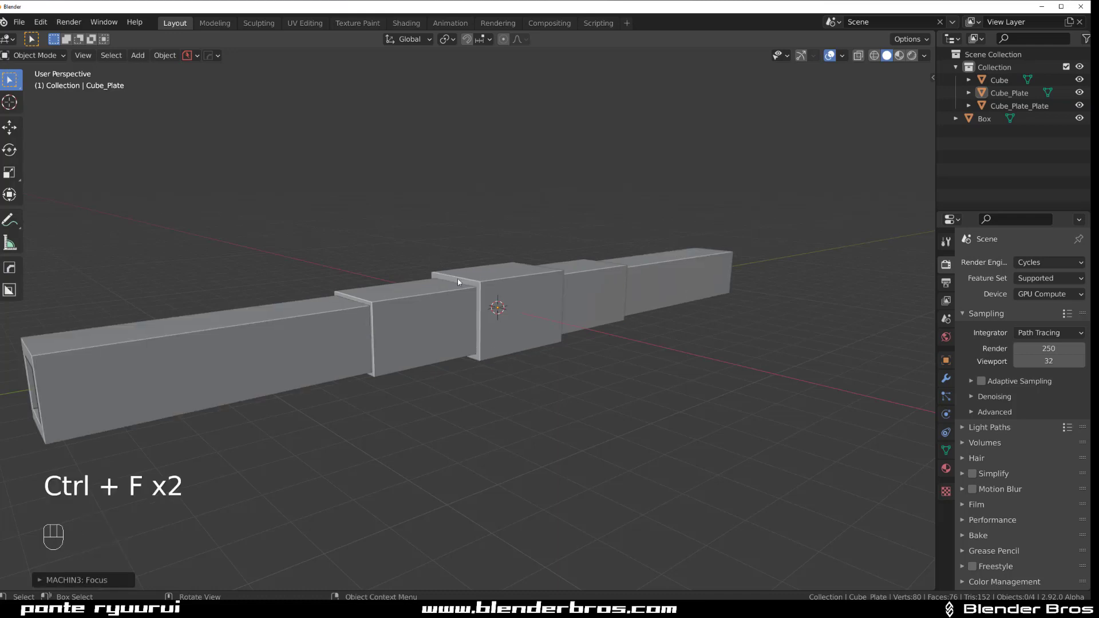
key(ctrl+f)
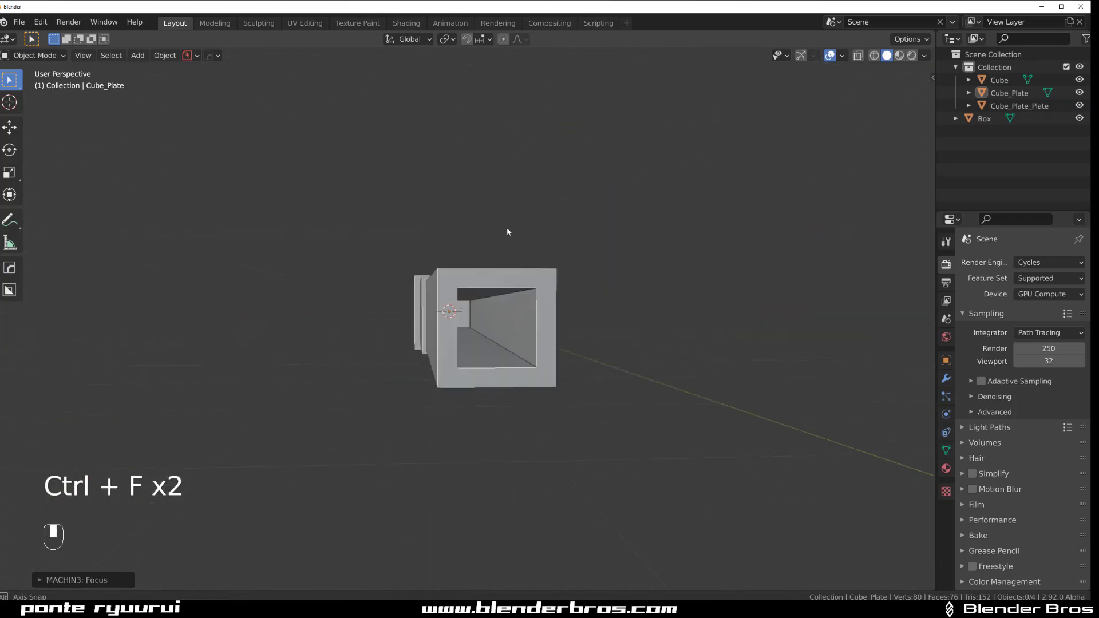